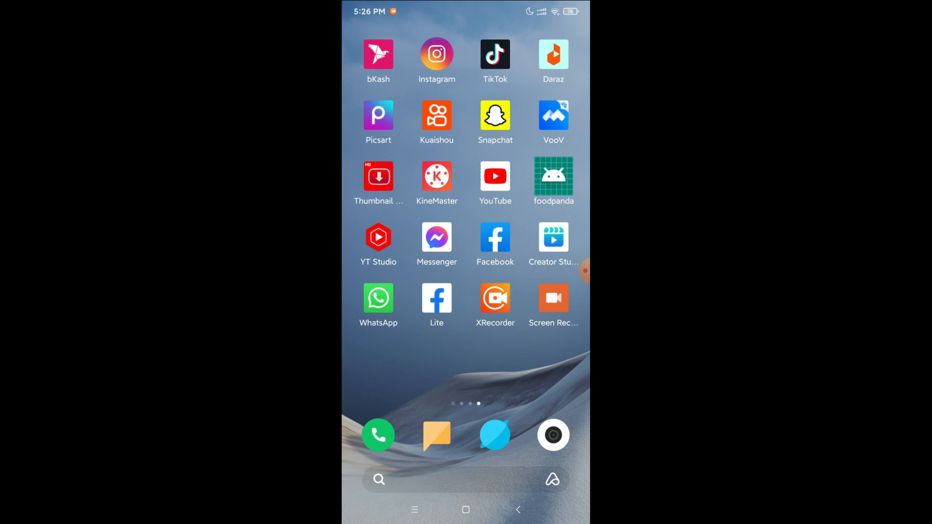
Launch TikTok from the home screen into its For You feed
{"action": "left_click", "coordinate": [495, 56]}
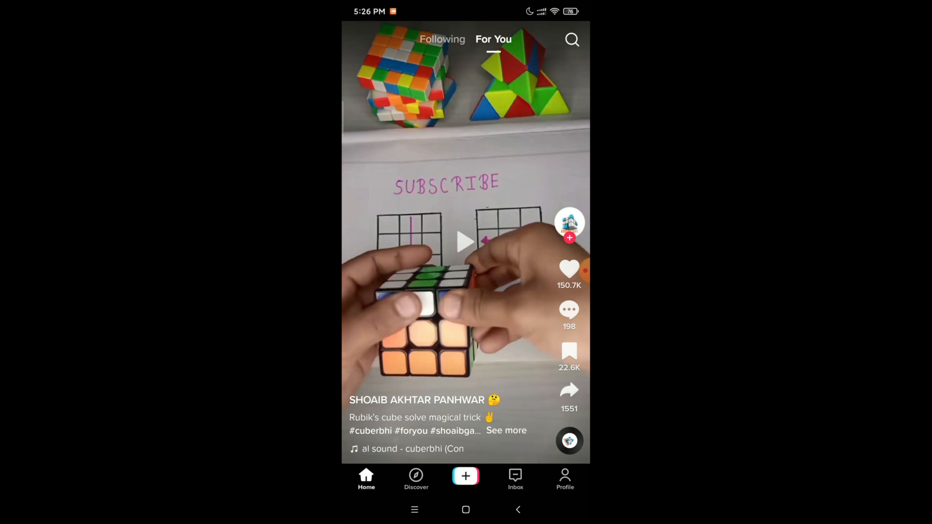
Start a new video and record a 15-second clip of the green fern plant
{"action": "left_click", "coordinate": [465, 477]}
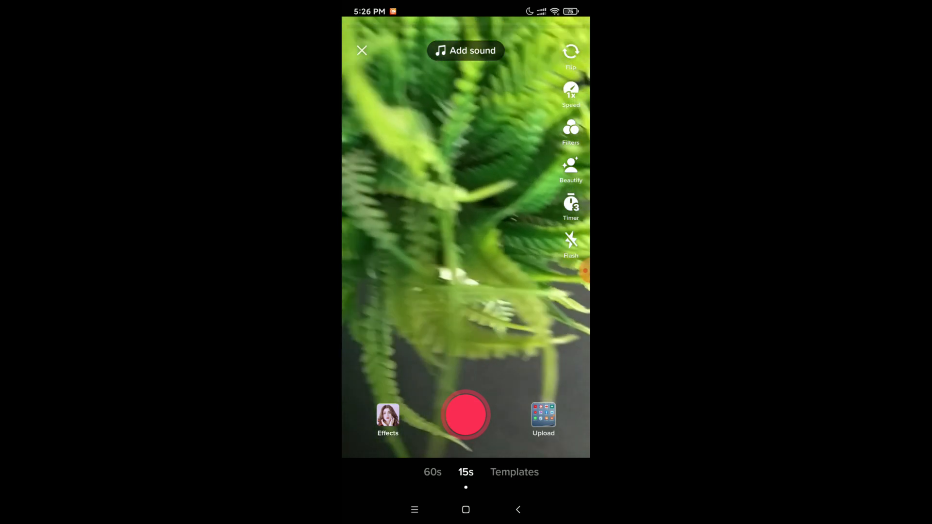
{"action": "left_click", "coordinate": [466, 416]}
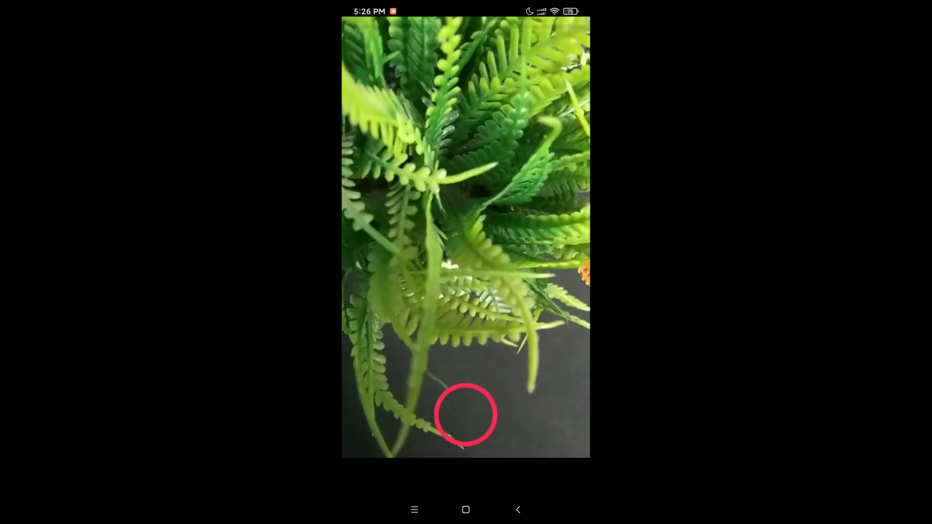
{"action": "left_click", "coordinate": [466, 414]}
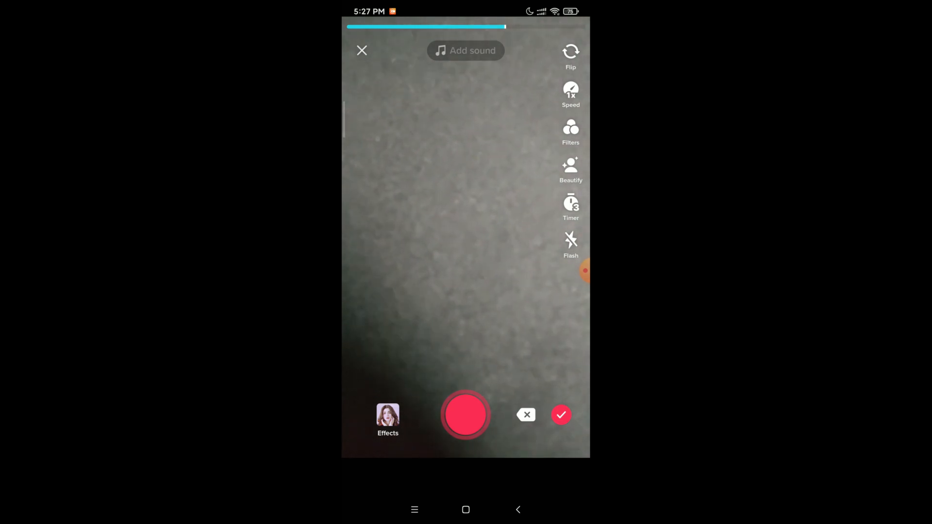
Confirm the fern recording so it loads into the editing stage
{"action": "left_click", "coordinate": [562, 414]}
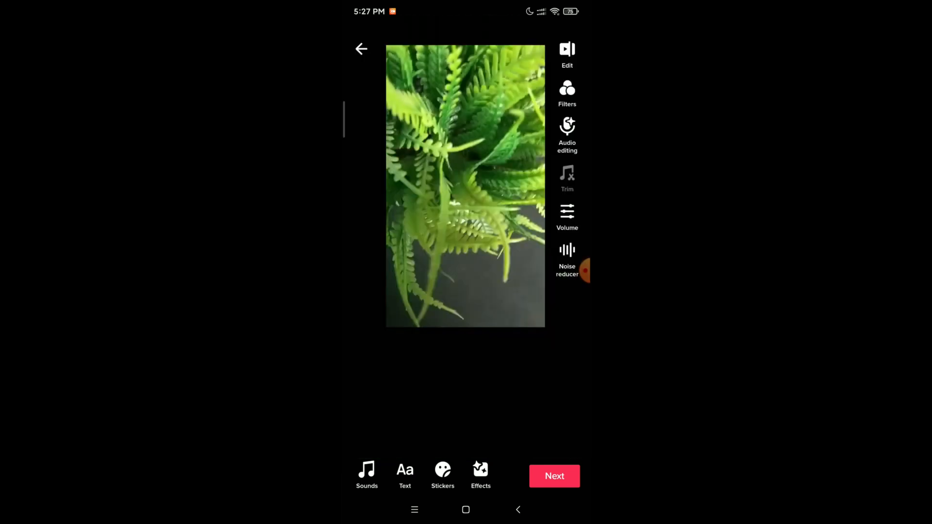
Choose the Echo voice effect for the fern clip's audio and play it back to hear it
{"action": "left_click", "coordinate": [568, 125]}
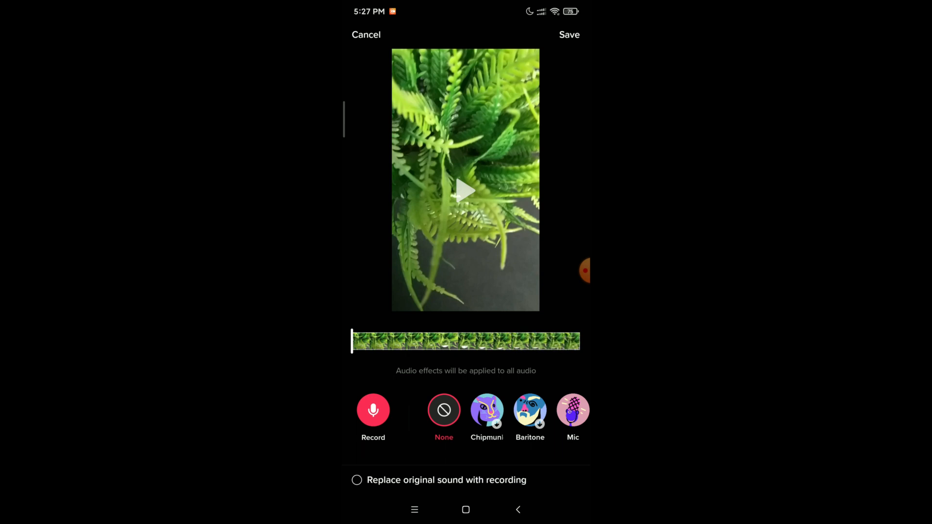
{"action": "scroll", "scroll_direction": "left", "scroll_amount": 3}
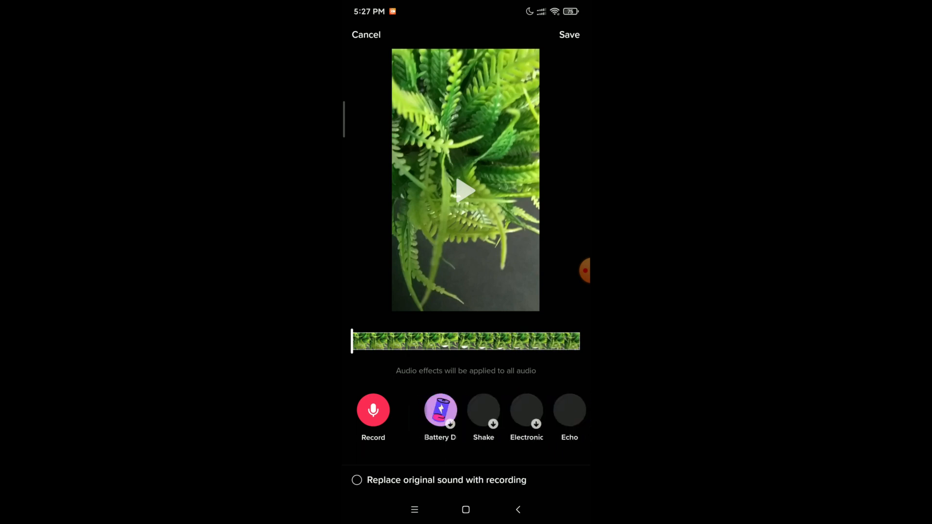
{"action": "scroll", "scroll_direction": "left", "scroll_amount": 3}
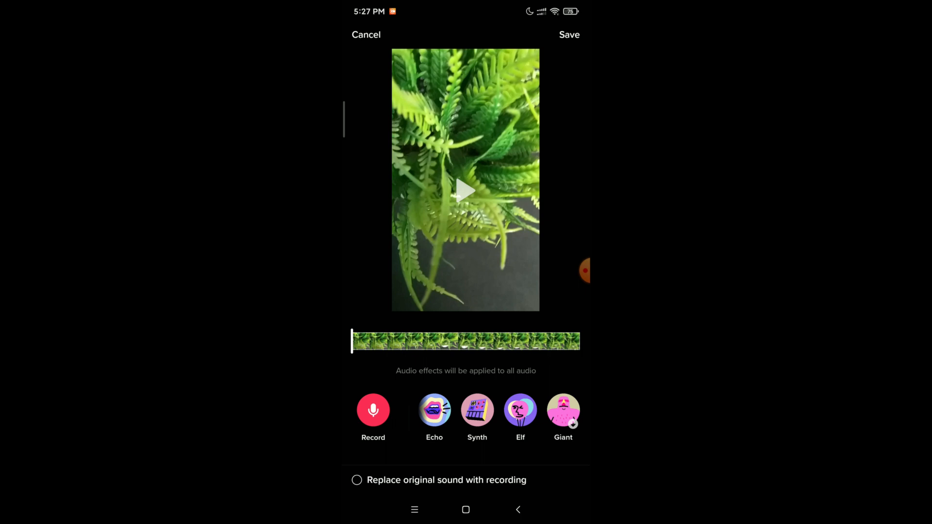
{"action": "scroll", "scroll_direction": "left", "scroll_amount": 3}
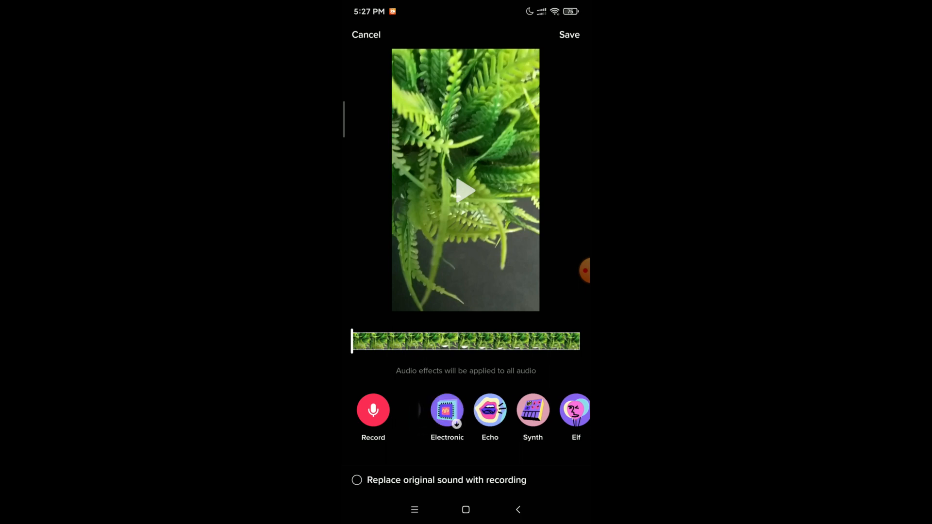
{"action": "left_click", "coordinate": [489, 410]}
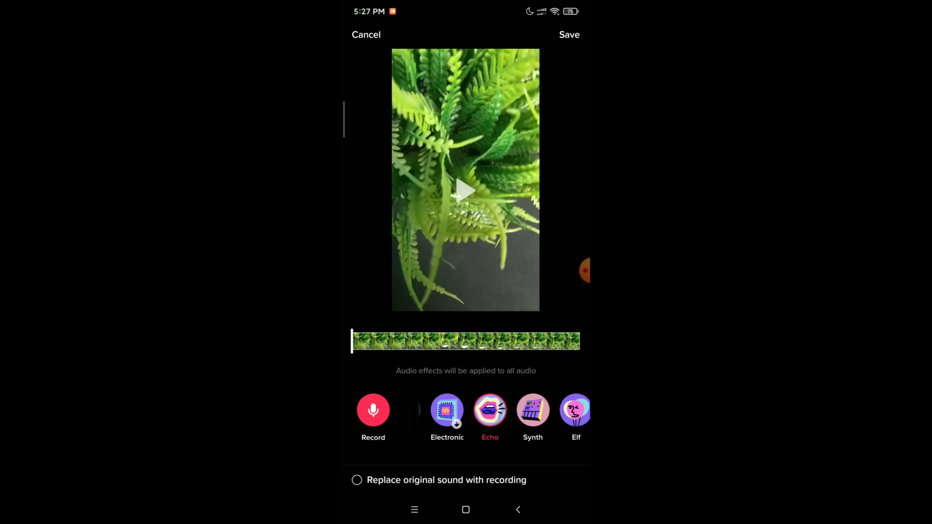
{"action": "left_click", "coordinate": [465, 191]}
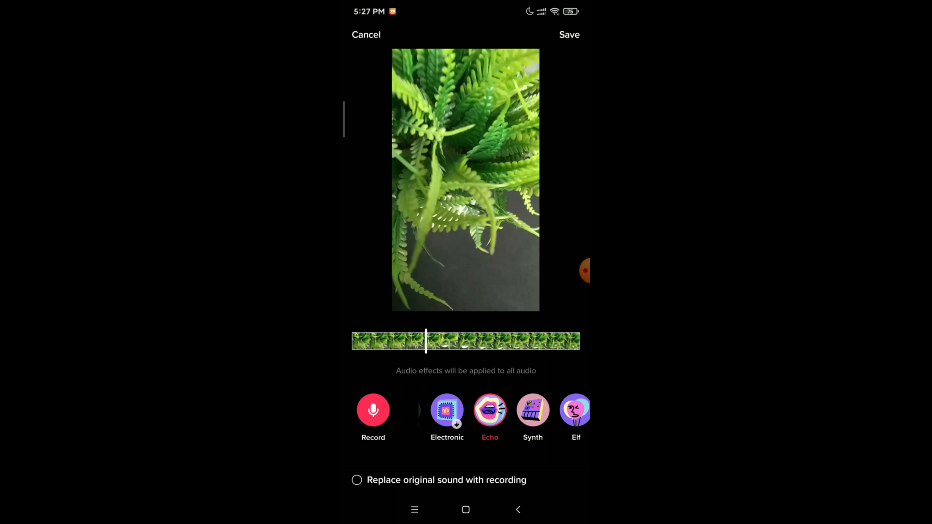
{"action": "left_click_drag", "start_coordinate": [425, 341], "coordinate": [472, 341]}
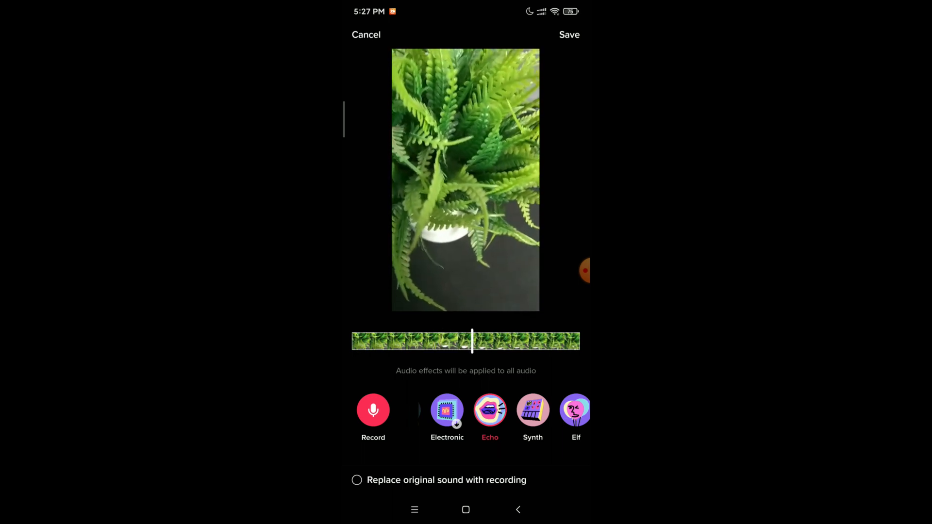
{"action": "scroll", "scroll_direction": "left", "scroll_amount": 3}
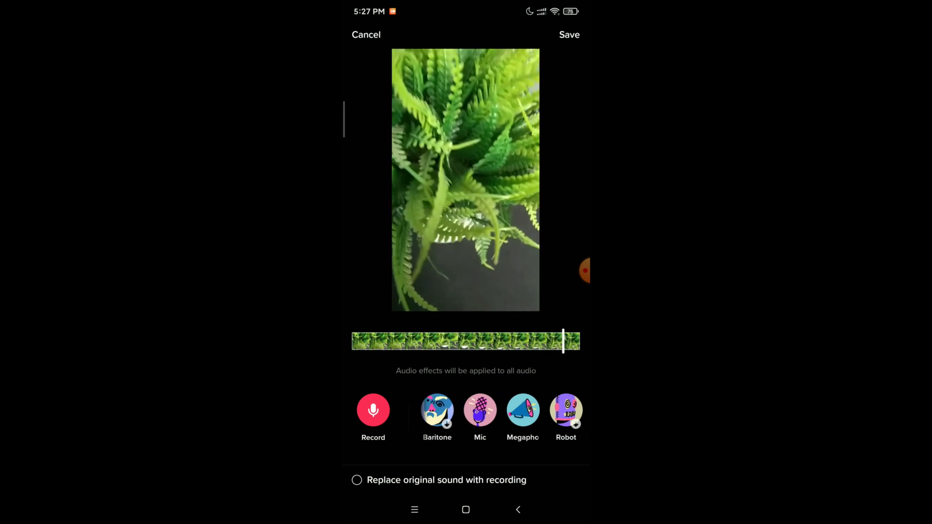
Audition the Mic and Chipmunk voice effects on the clip
{"action": "left_click", "coordinate": [480, 410]}
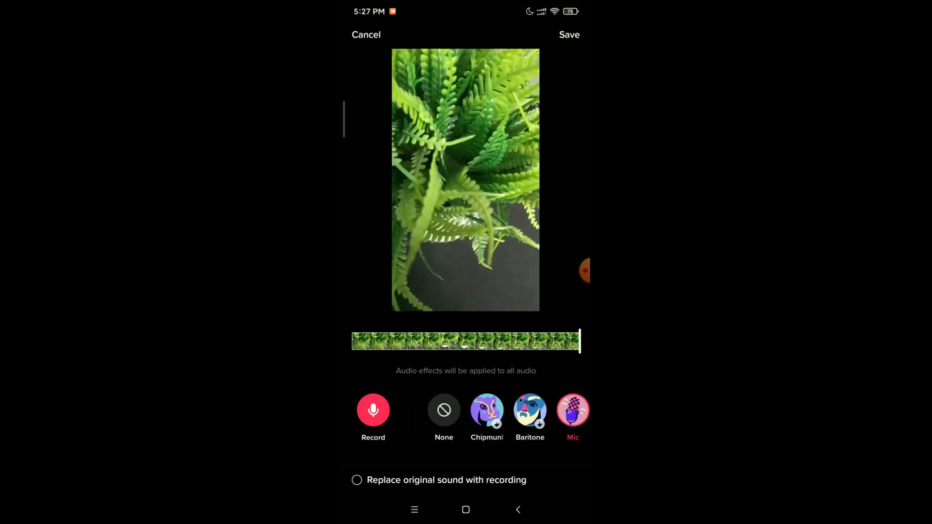
{"action": "left_click", "coordinate": [487, 410]}
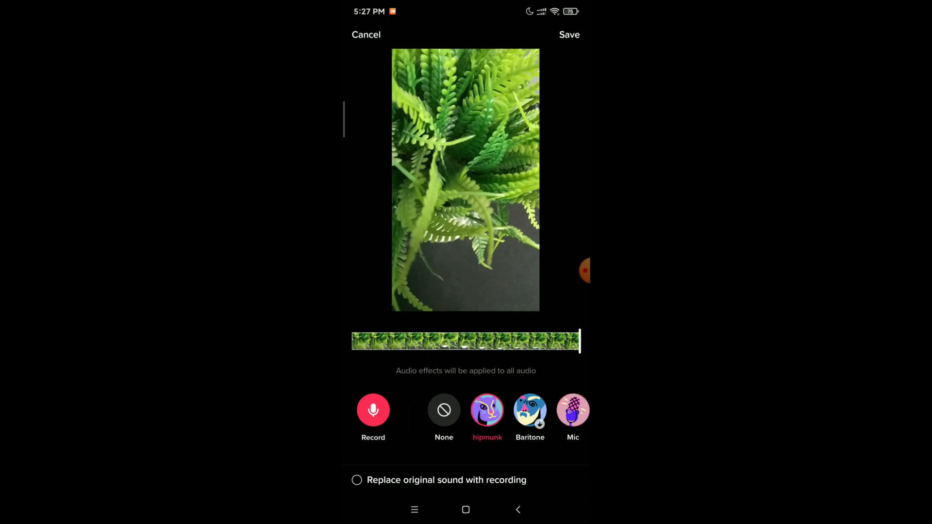
{"action": "left_click", "coordinate": [487, 409]}
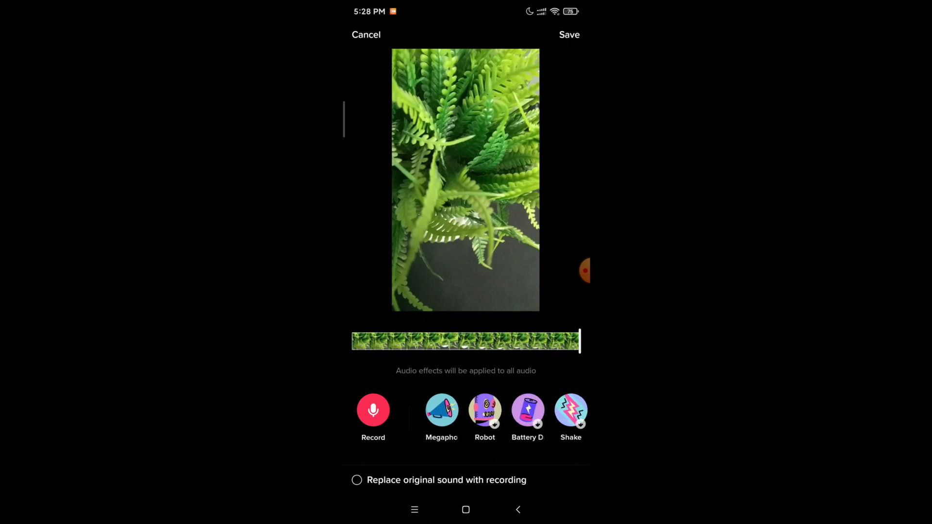
{"action": "scroll", "scroll_direction": "left", "scroll_amount": 3}
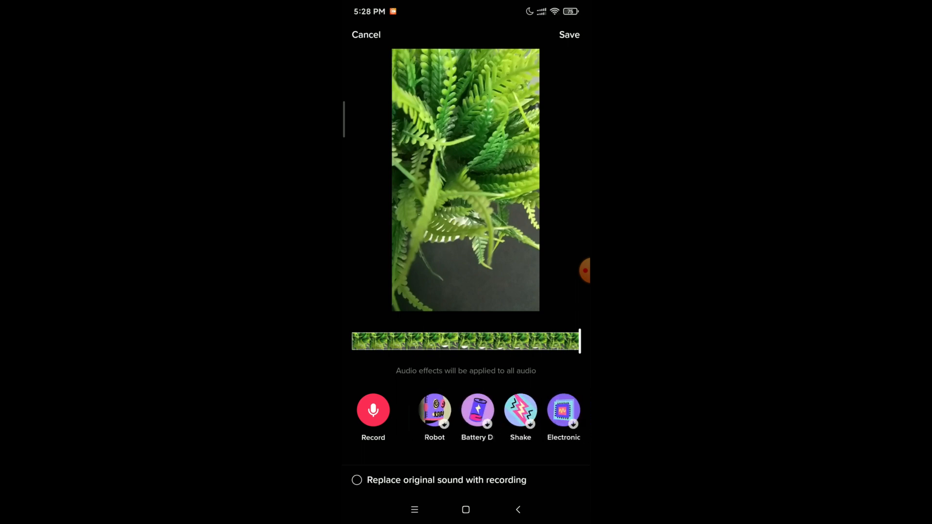
Save the voice effect and advance to the Post screen captioned #voiceeffects
{"action": "left_click", "coordinate": [366, 35]}
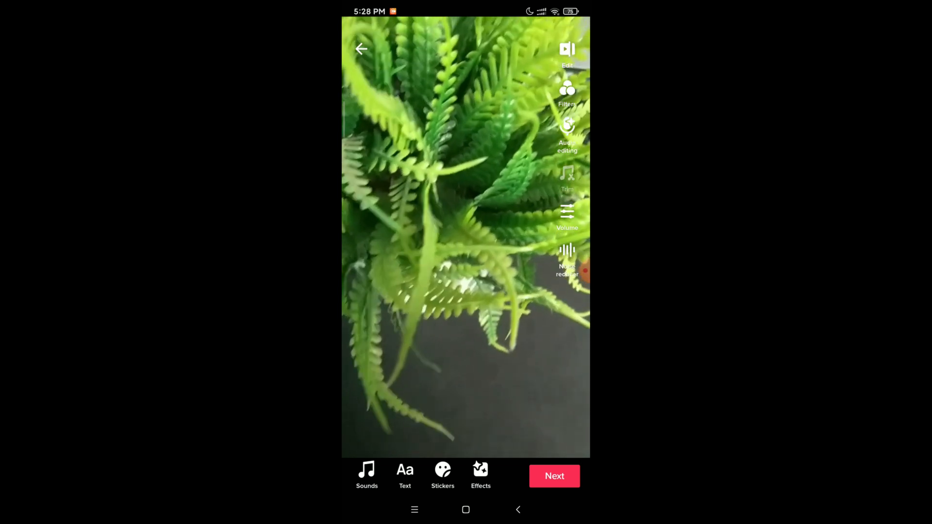
{"action": "left_click", "coordinate": [554, 476]}
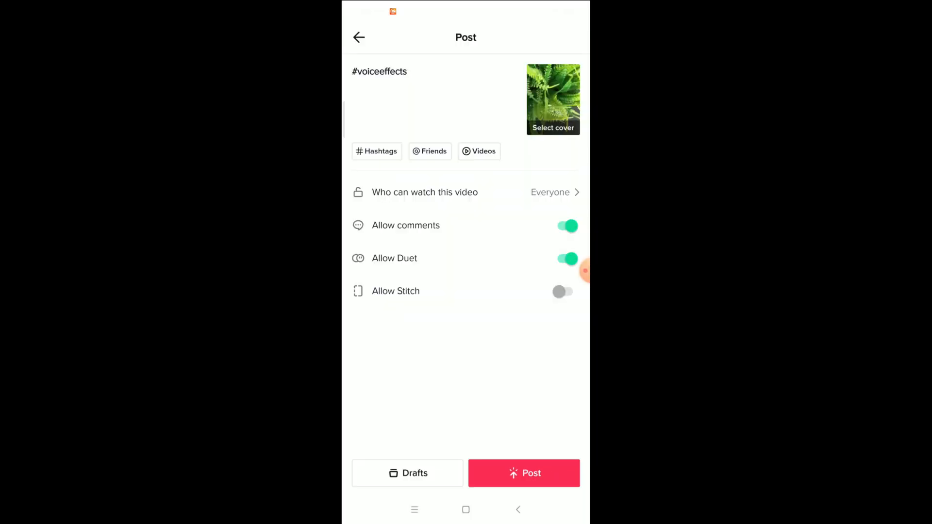